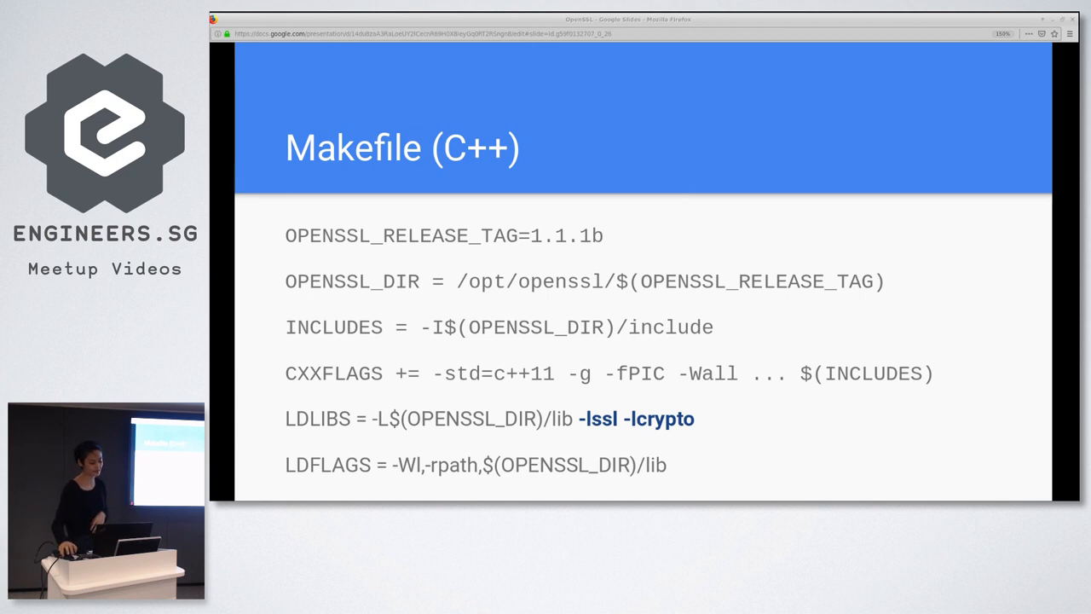
Step: Advance past the Github slide to the References slide
key(Right)
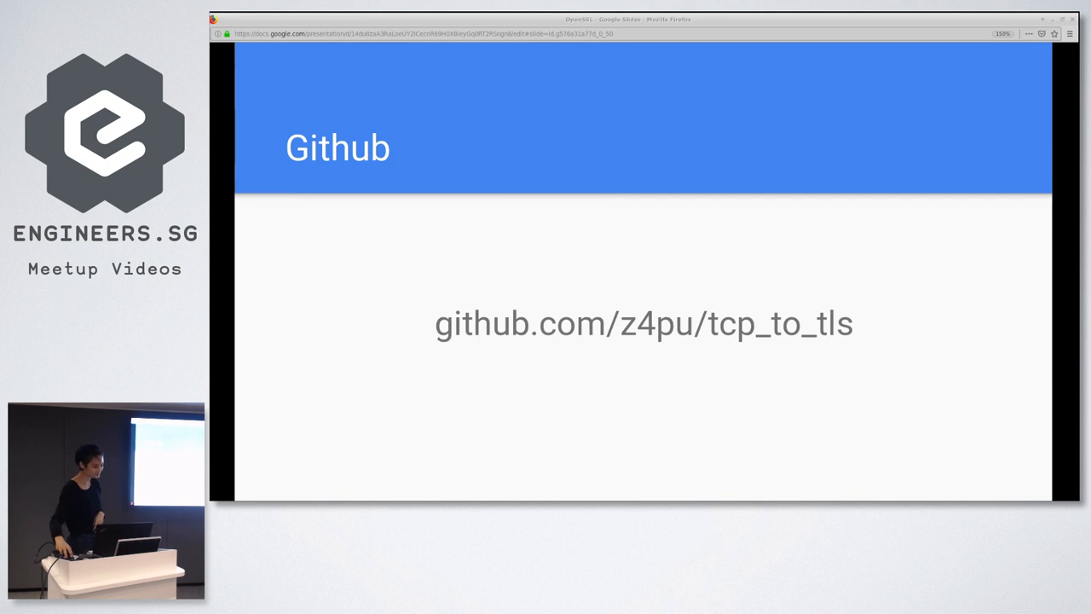
key(Right)
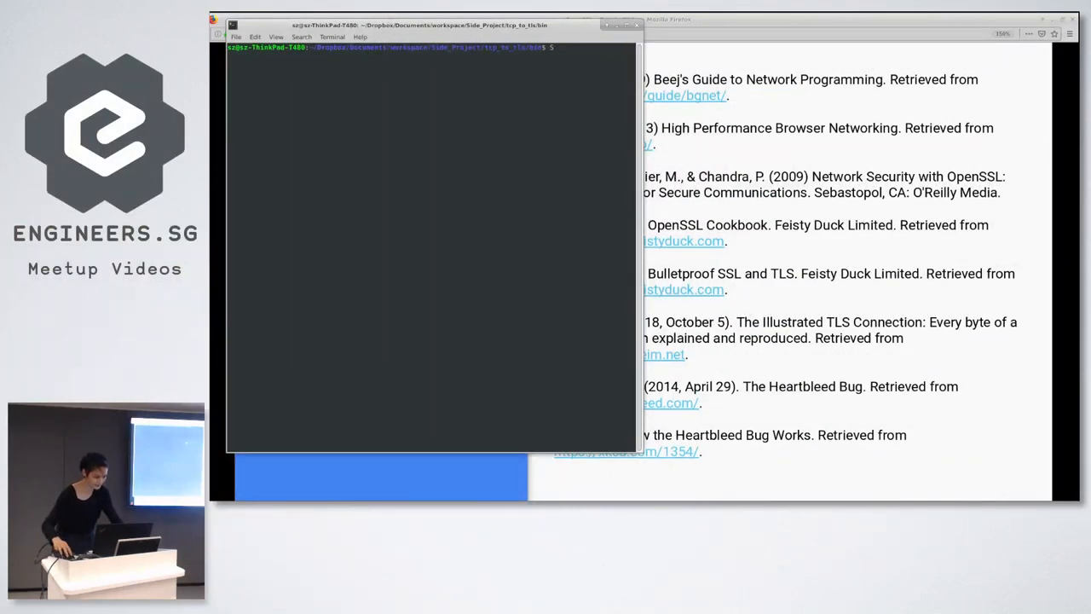
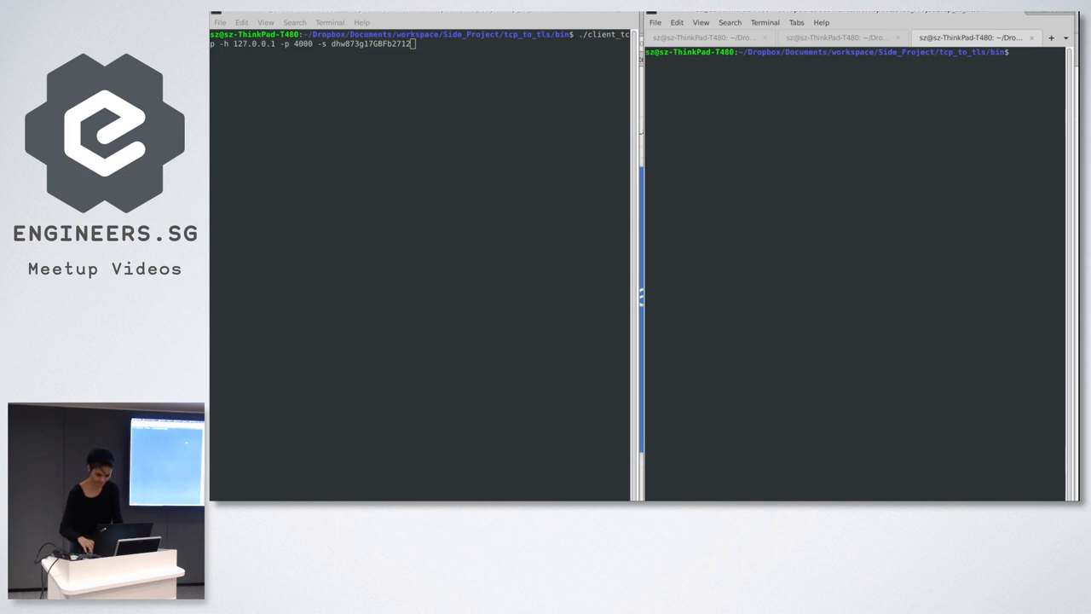
Step: Start ./server_tcp on port 4000 and run client_tcp against 127.0.0.1 to get its string reversed
key(ctrl+c)
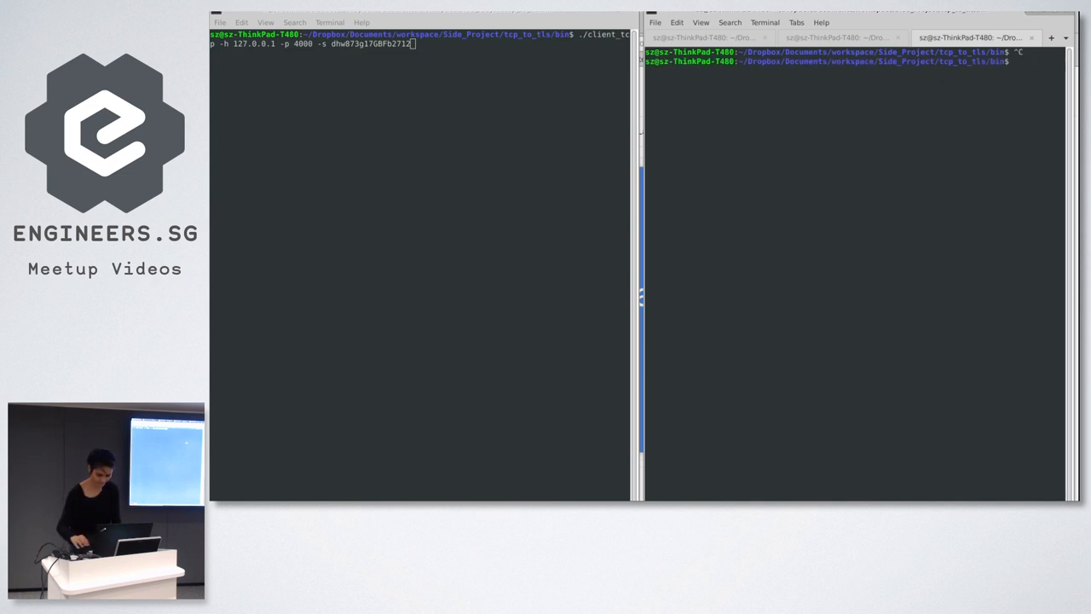
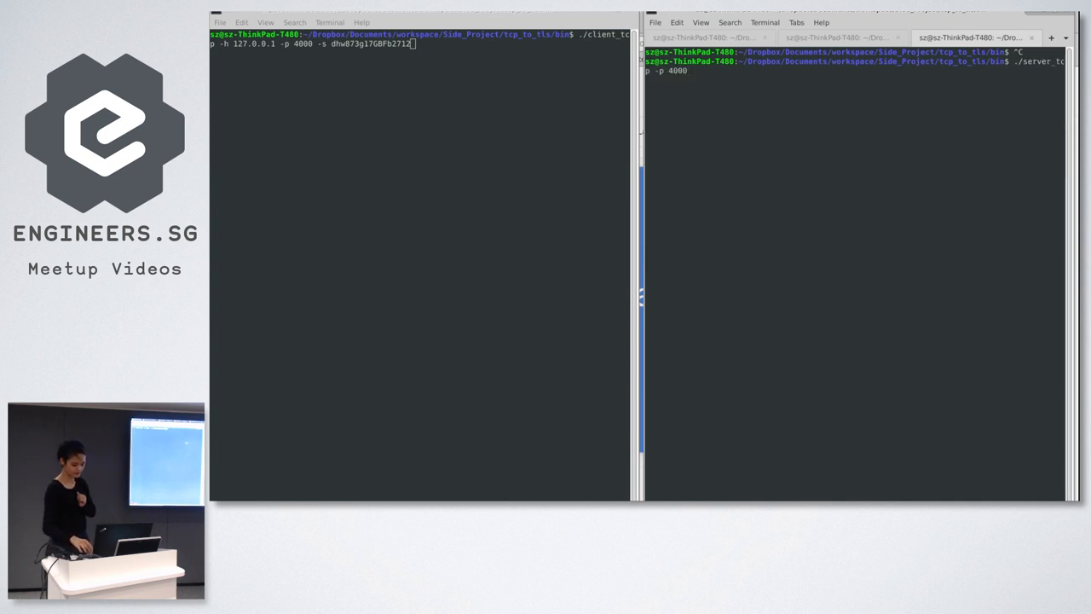
key(Return)
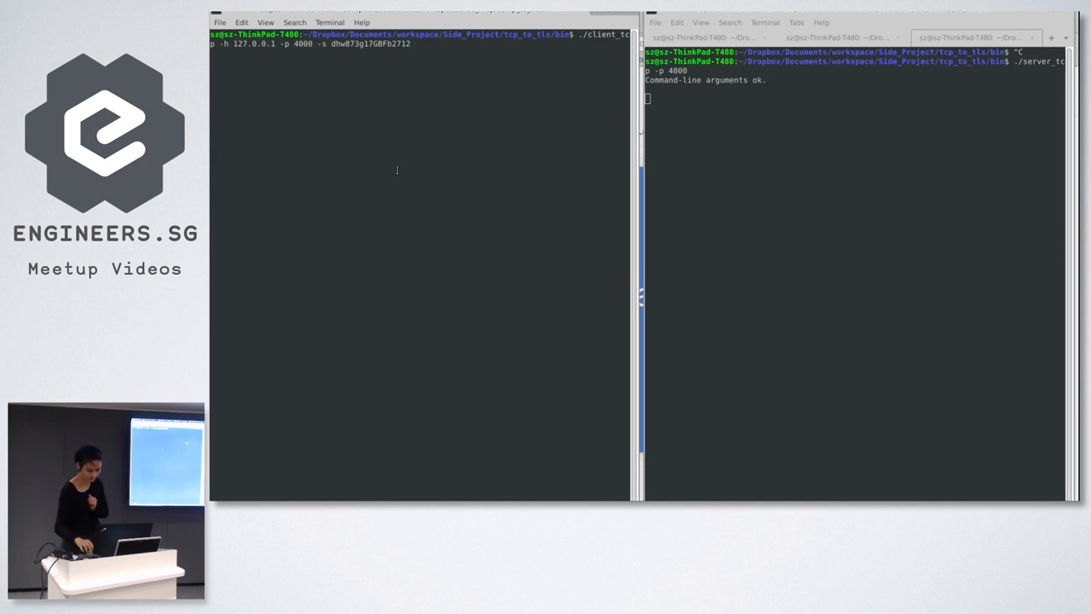
key(Return)
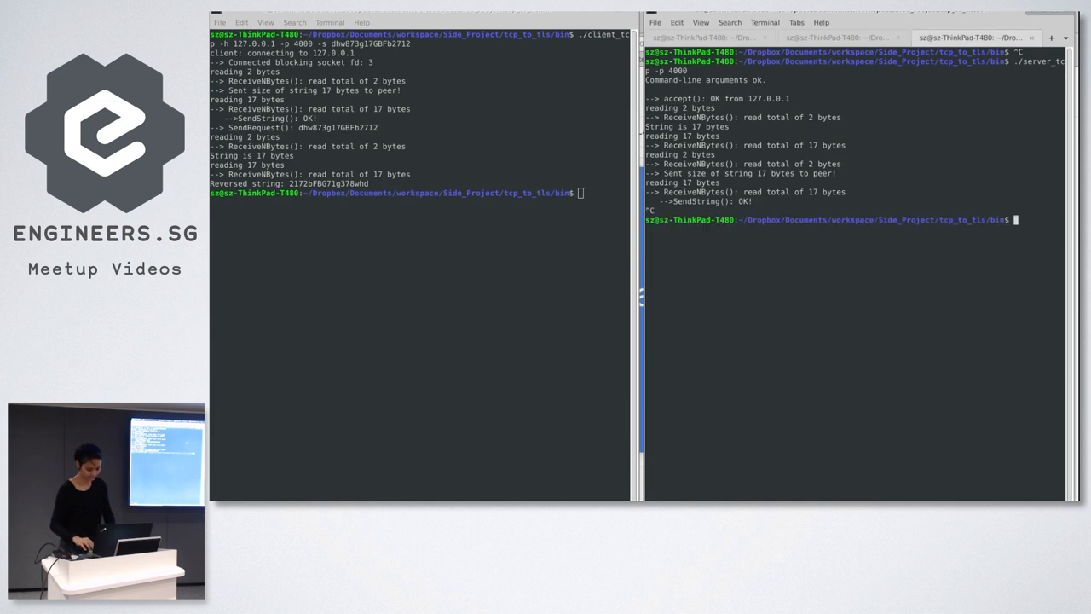
Step: Start the TLS server on port 4000 and run the TLS client to handshake and get the reversed string
text(./server_tcp -p 4000)
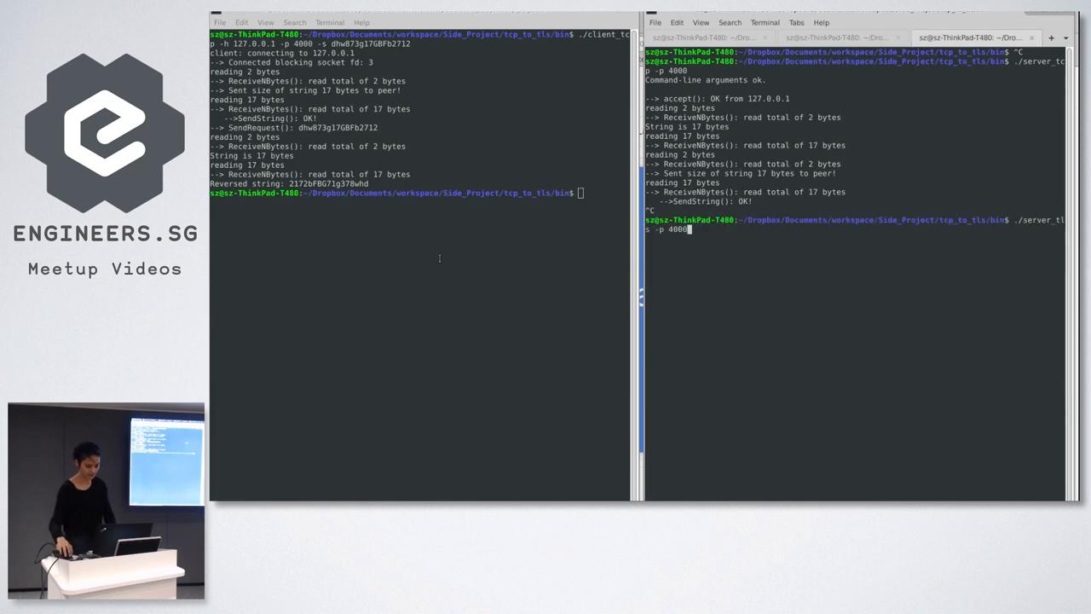
key(Return)
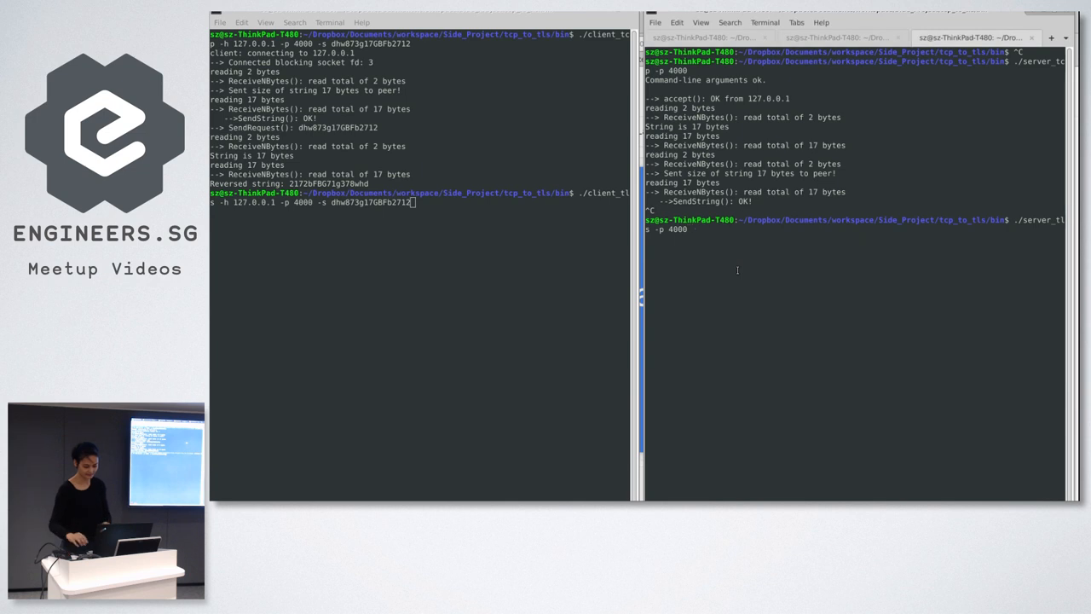
key(Return)
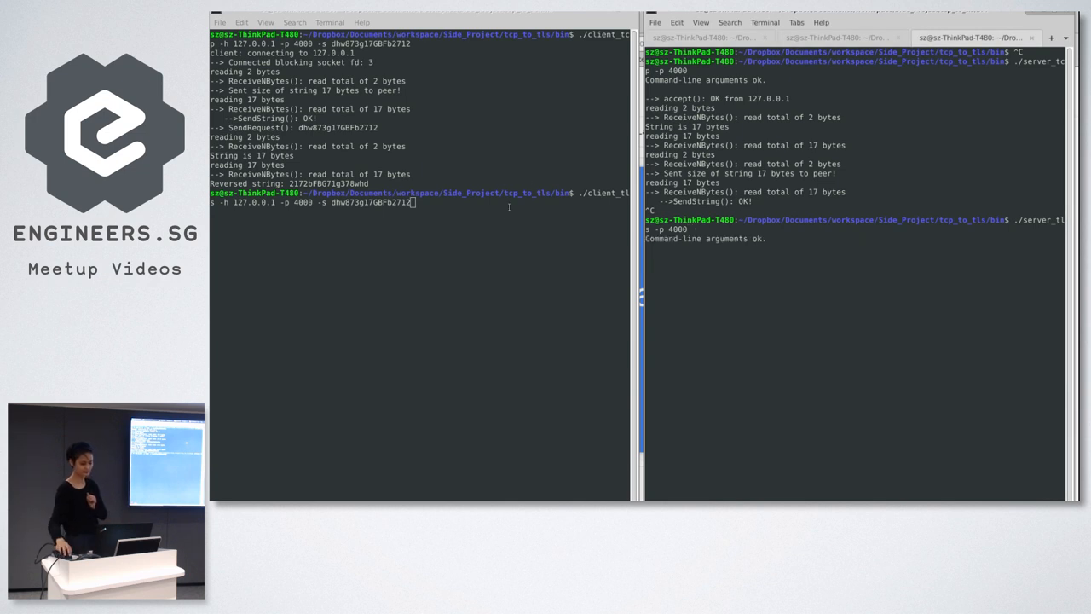
key(Return)
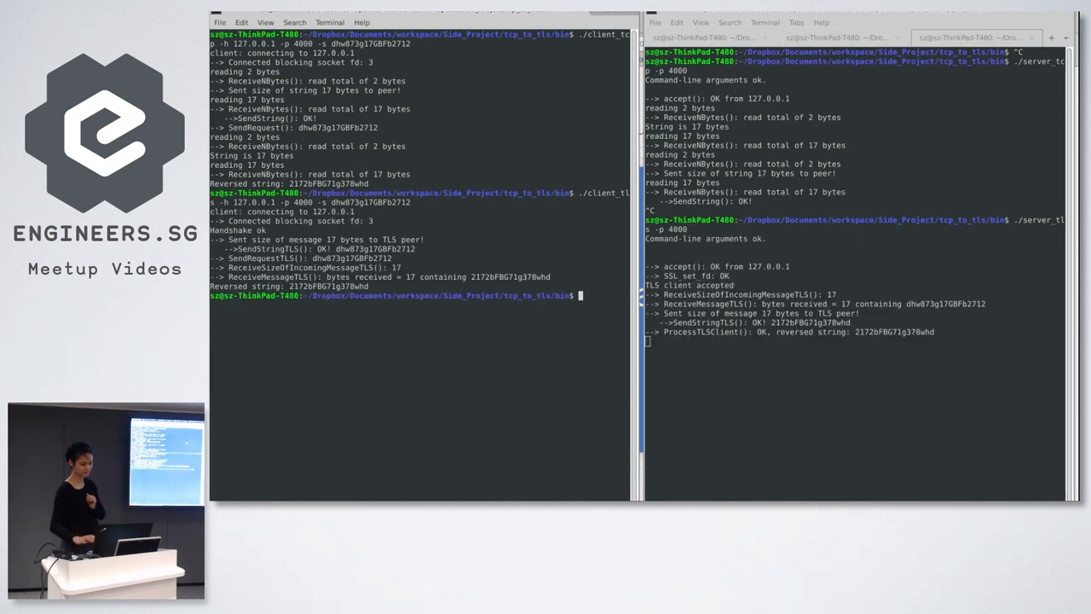